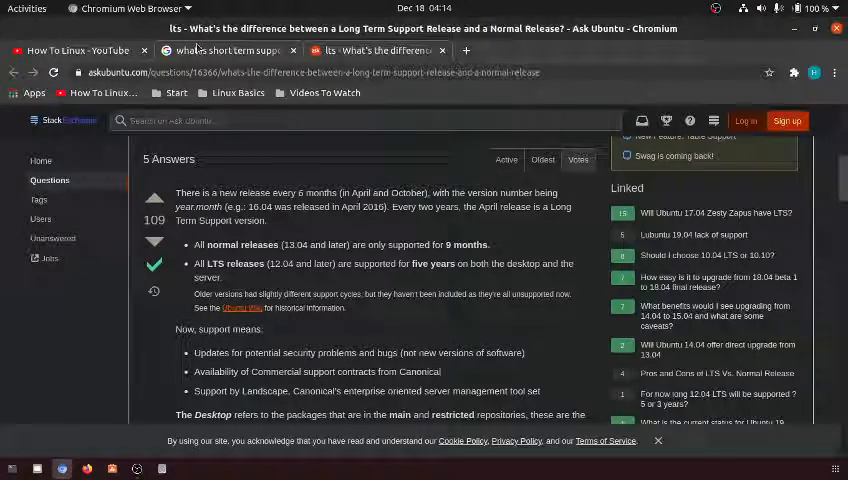
Show the Google results for 'what is short term support software'.
{"action": "left_click", "coordinate": [228, 50]}
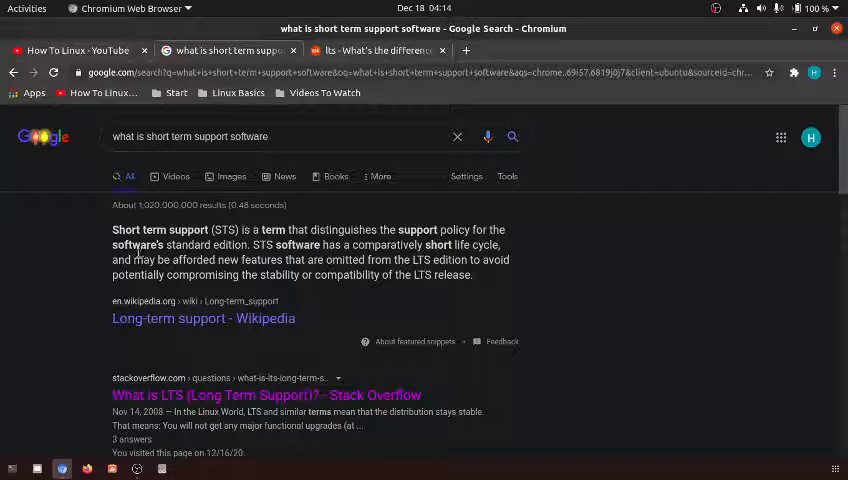
{"action": "mouse_move", "coordinate": [258, 222]}
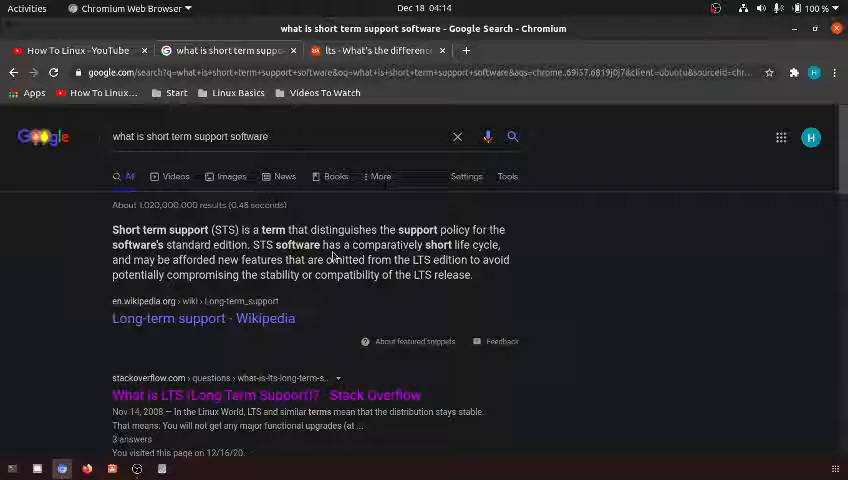
{"action": "mouse_move", "coordinate": [484, 246]}
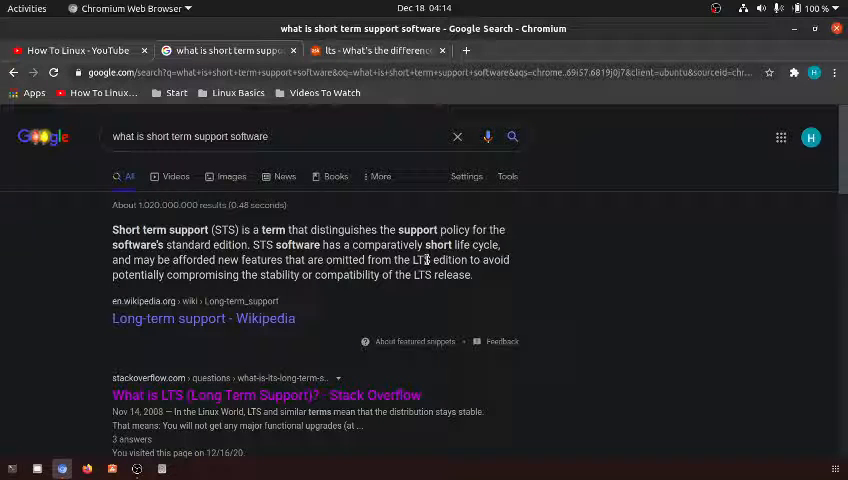
Return to the Ask Ubuntu LTS vs normal release question and reach the top answer's support durations.
{"action": "left_click", "coordinate": [380, 50]}
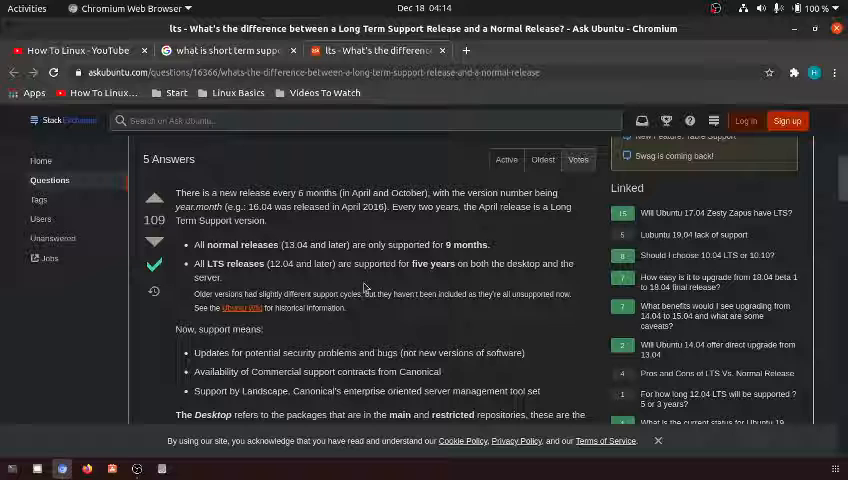
{"action": "mouse_move", "coordinate": [352, 180]}
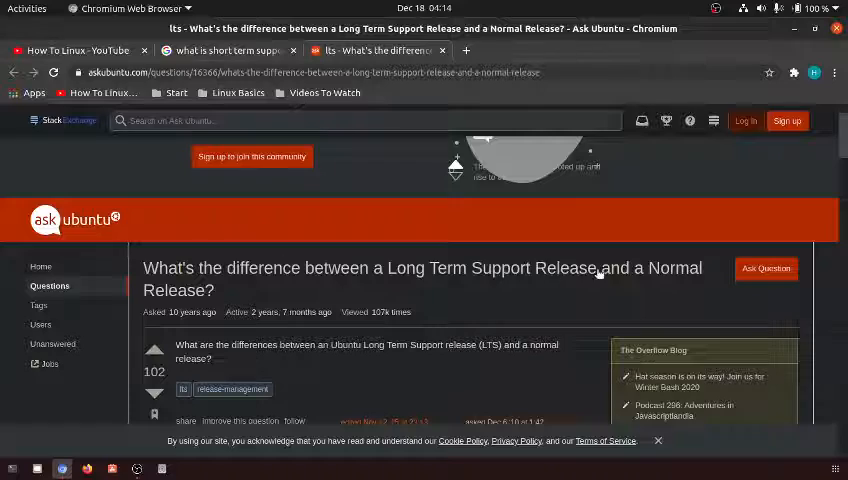
{"action": "scroll", "scroll_direction": "down", "scroll_amount": 3}
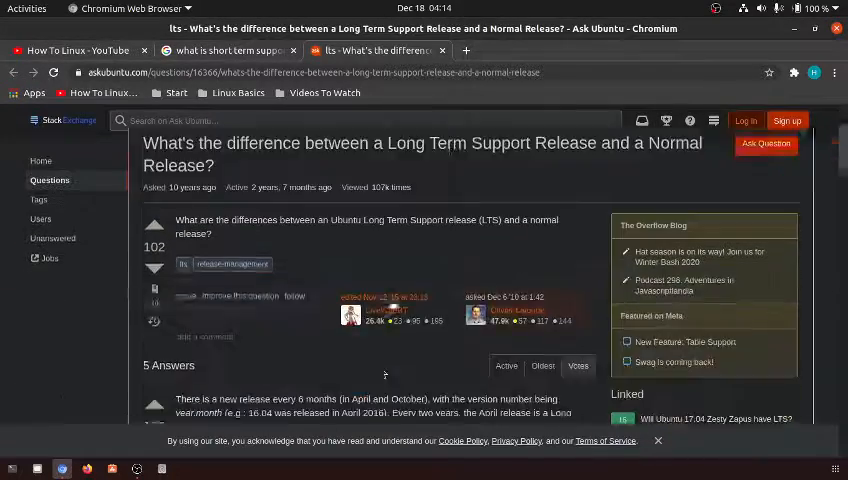
{"action": "scroll", "scroll_direction": "down", "scroll_amount": 3}
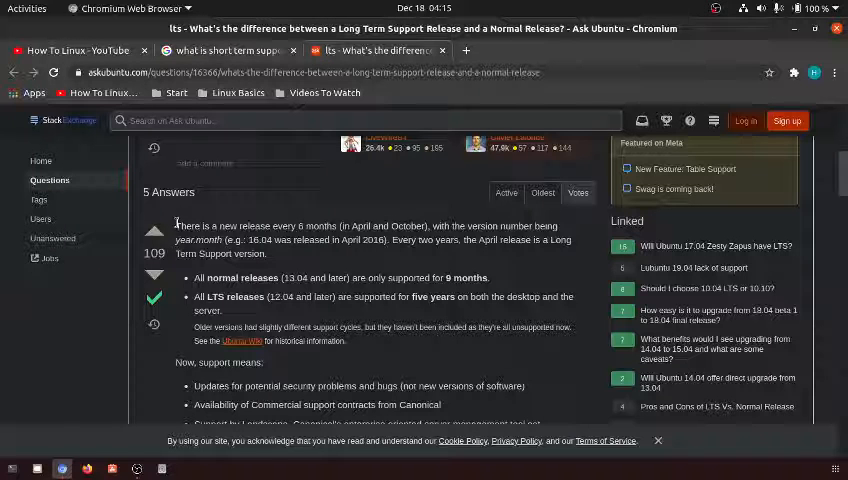
{"action": "left_click_drag", "start_coordinate": [172, 224], "coordinate": [390, 224]}
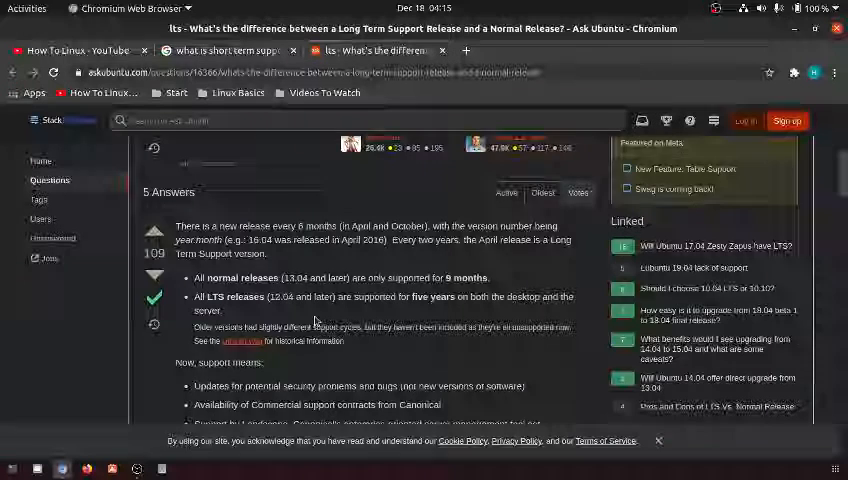
{"action": "scroll", "scroll_direction": "down", "scroll_amount": 3}
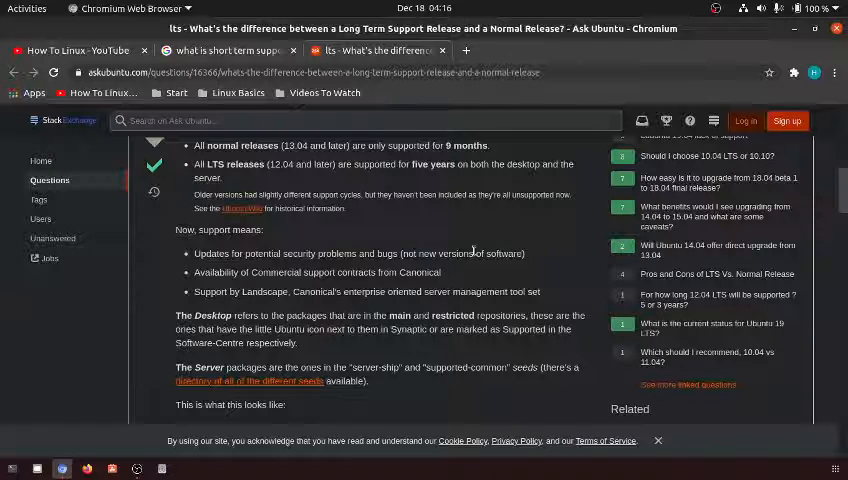
Scroll the answer down to the 2011-2023 release support timeline chart.
{"action": "scroll", "scroll_direction": "down", "scroll_amount": 3}
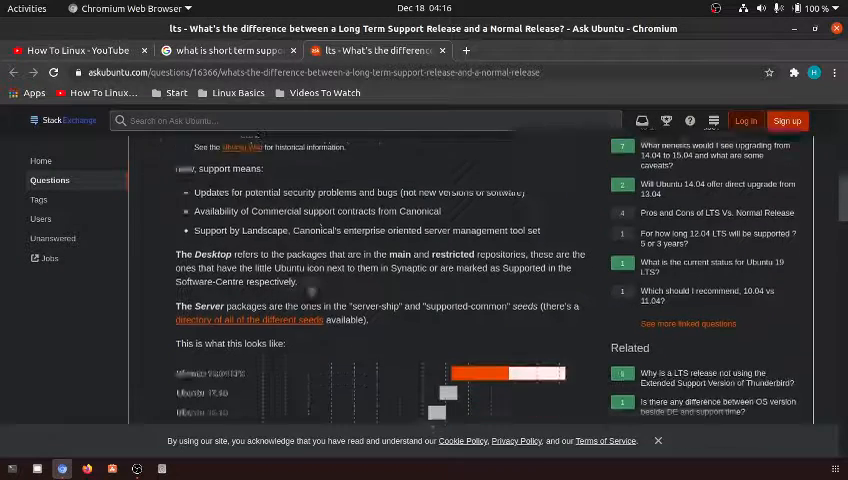
{"action": "scroll", "scroll_direction": "down", "scroll_amount": 3}
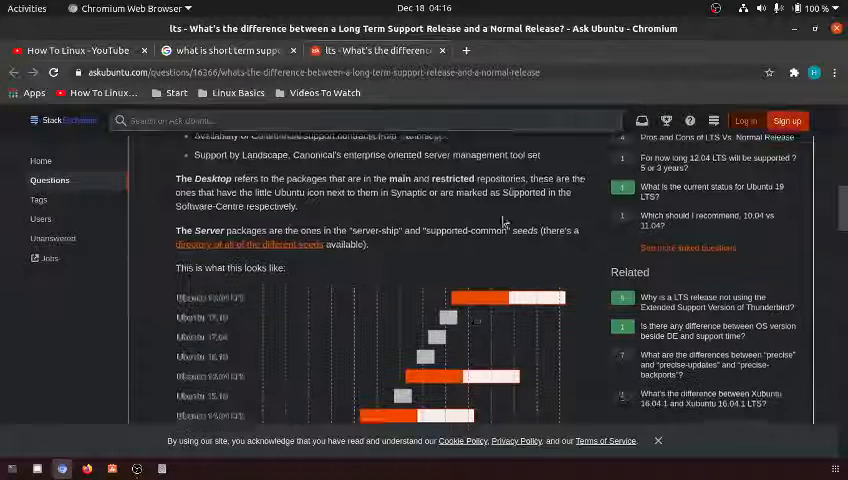
{"action": "scroll", "scroll_direction": "down", "scroll_amount": 3}
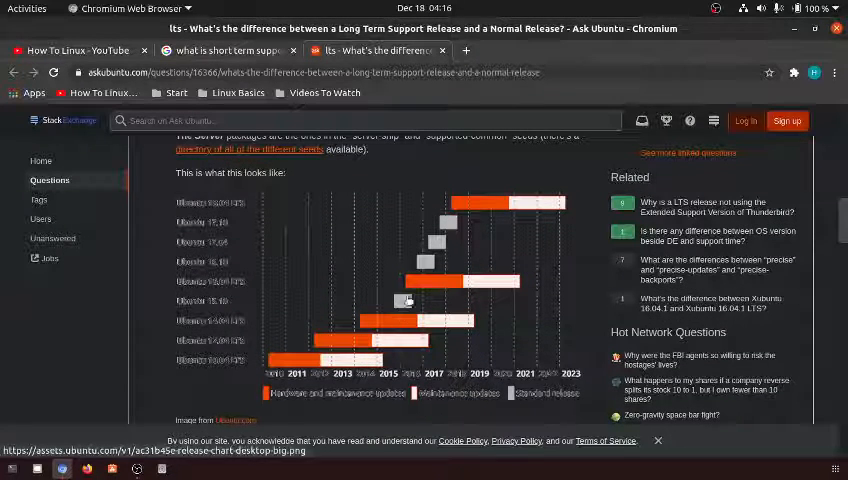